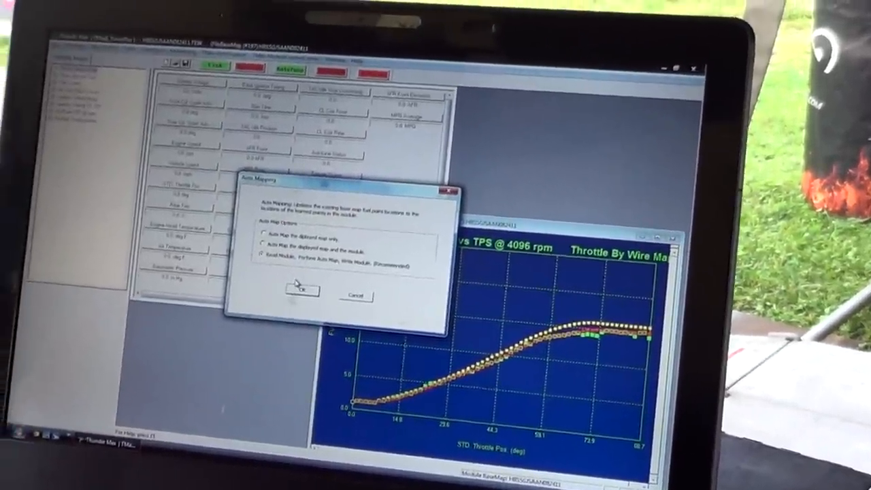
Step: Run the recommended auto map so learned fuel offsets are written to the module
click(301, 288)
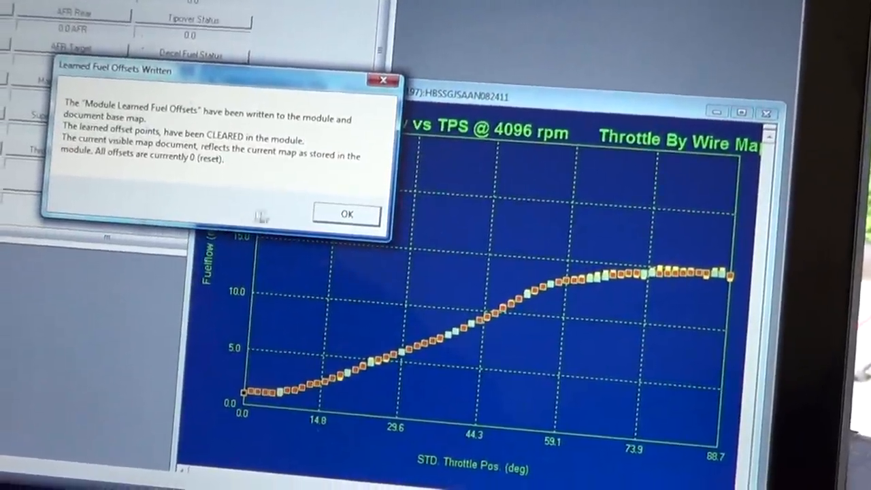
Step: Acknowledge the offsets-written message and check speedo calibration code 44750 in Basic Settings
click(346, 214)
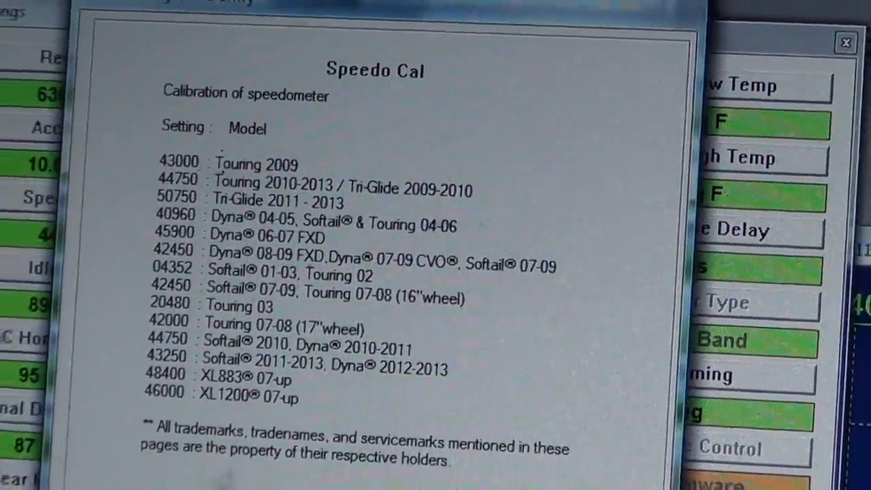
click(845, 43)
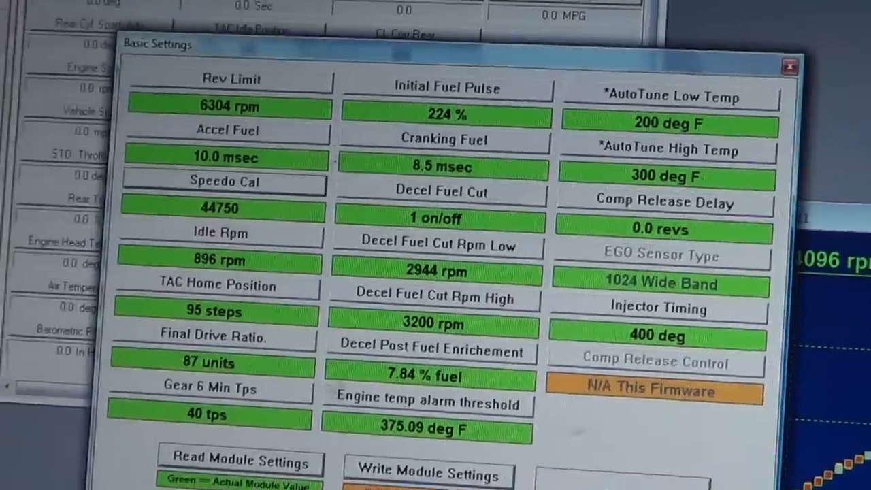